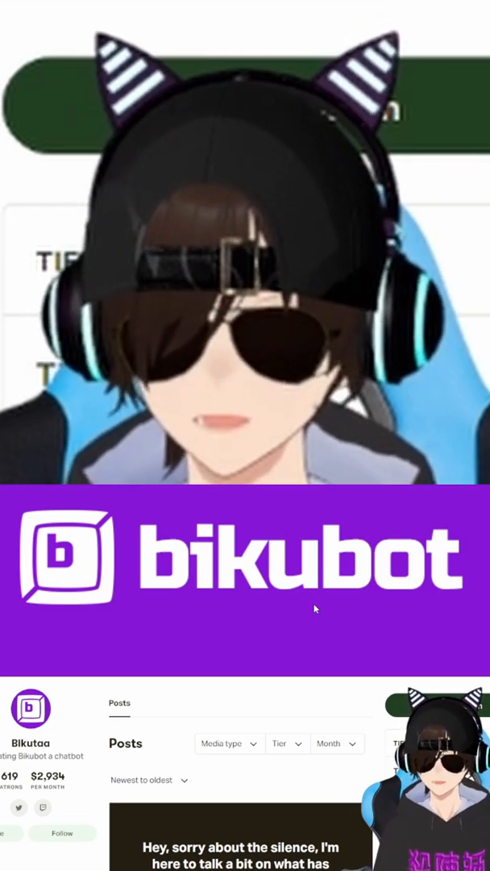
Step: Show the Accounts settings with Twitch streamer/bot accounts, OBS connection and backup options
{"action": "scroll", "scroll_direction": "down", "scroll_amount": 3}
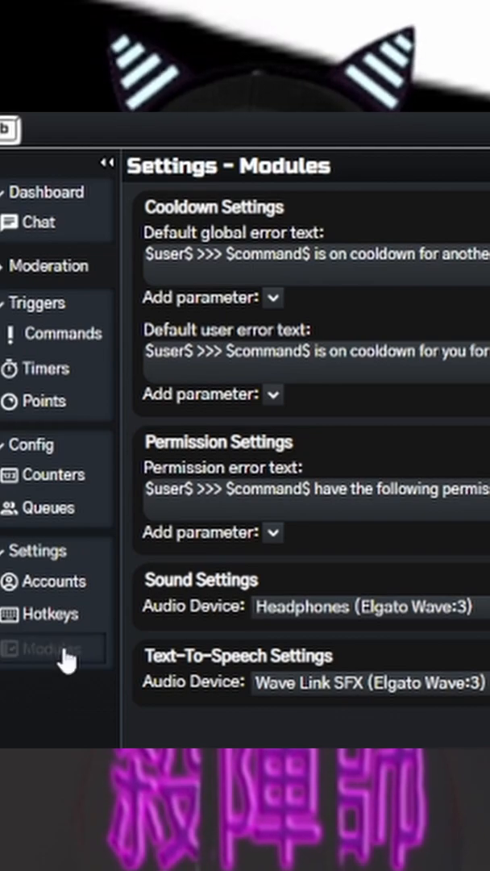
{"action": "mouse_move", "coordinate": [367, 628]}
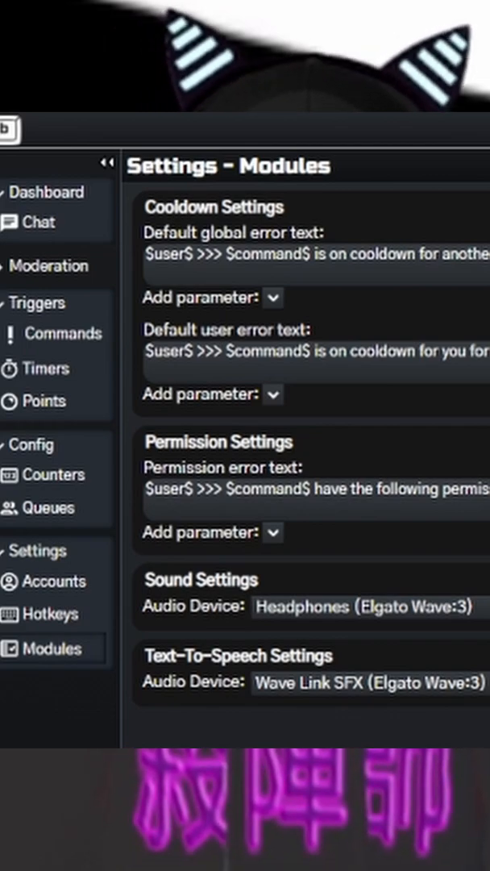
{"action": "mouse_move", "coordinate": [182, 722]}
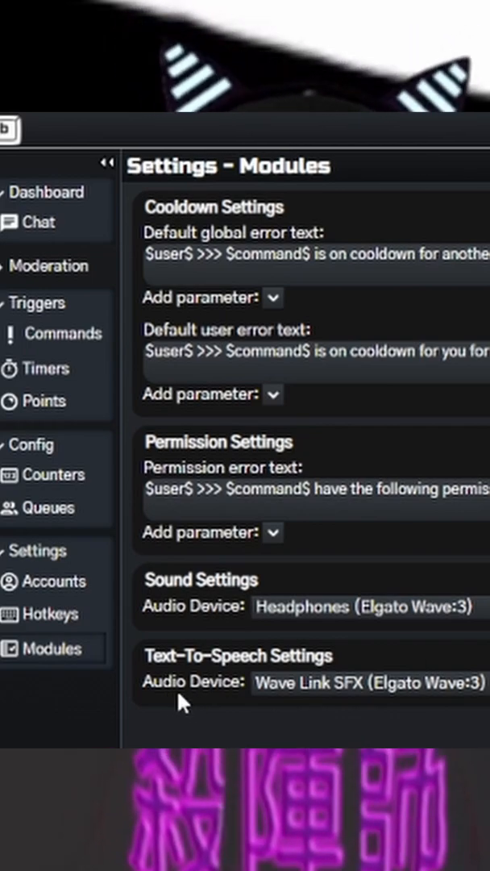
{"action": "mouse_move", "coordinate": [264, 667]}
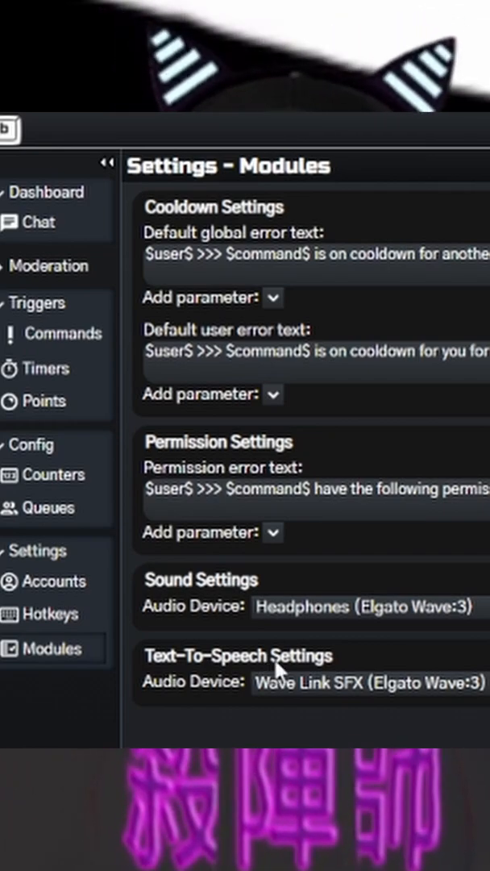
{"action": "mouse_move", "coordinate": [294, 712]}
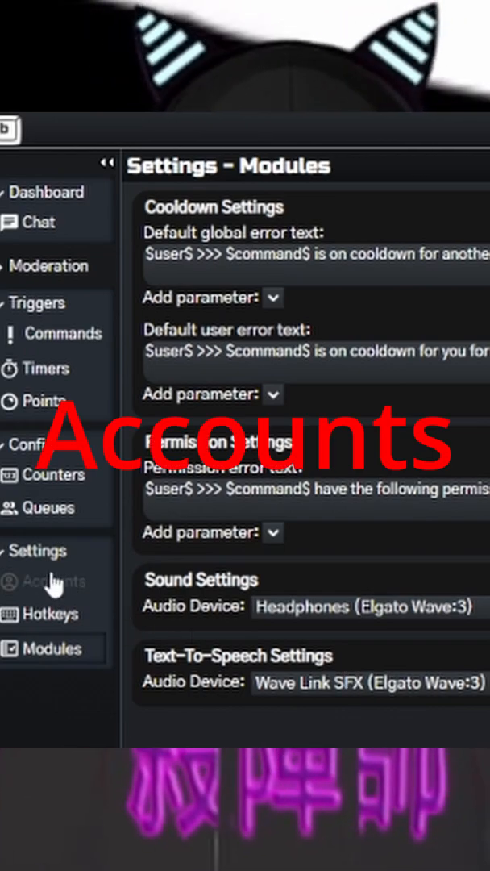
{"action": "left_click", "coordinate": [55, 580]}
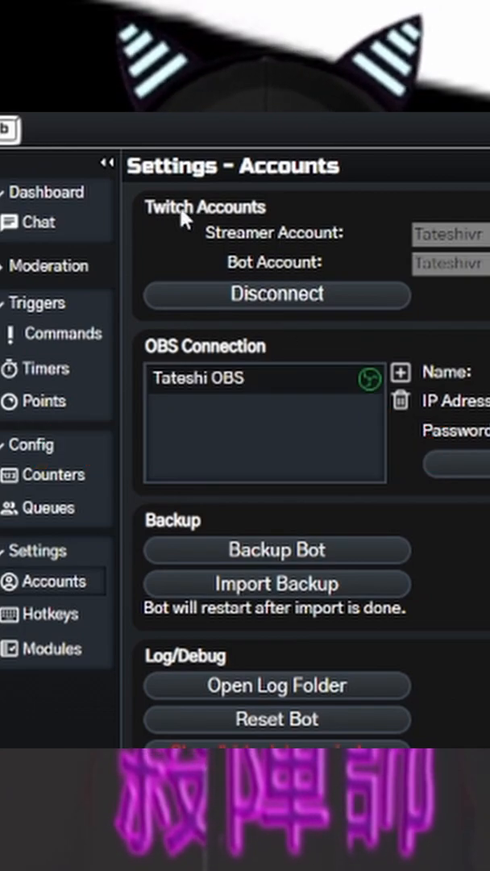
{"action": "mouse_move", "coordinate": [293, 243]}
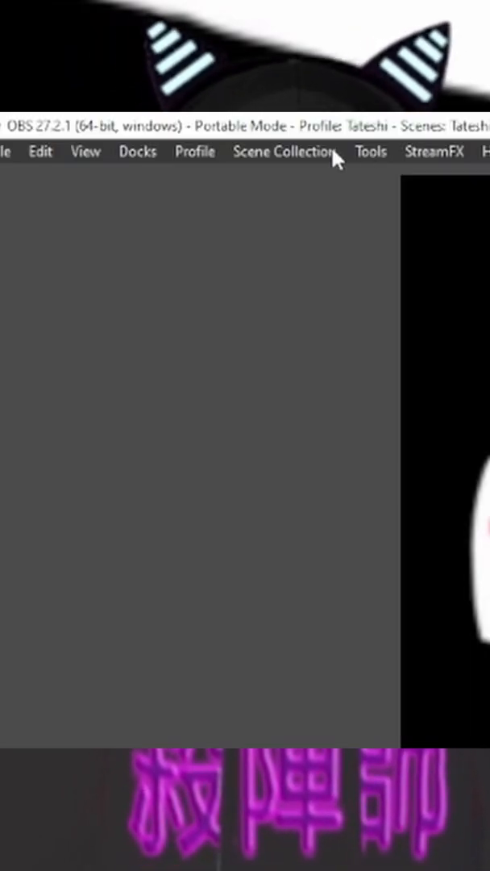
{"action": "left_click", "coordinate": [371, 152]}
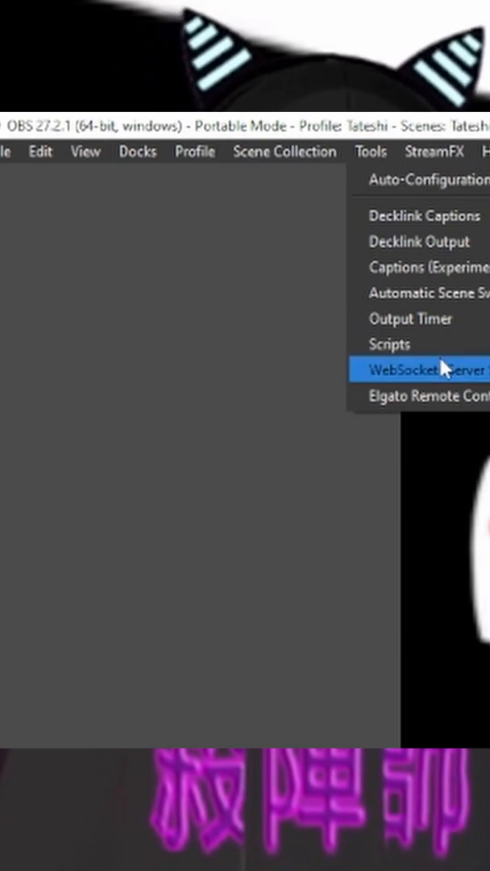
{"action": "left_click", "coordinate": [420, 391]}
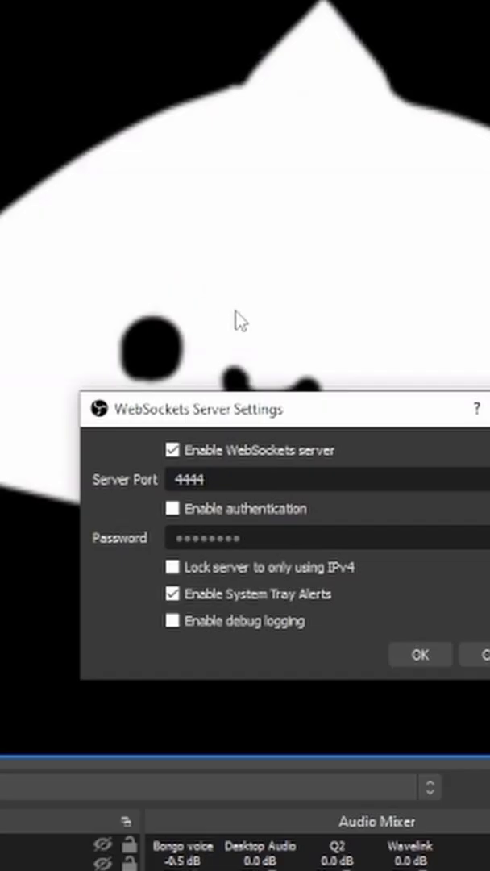
{"action": "mouse_move", "coordinate": [423, 471]}
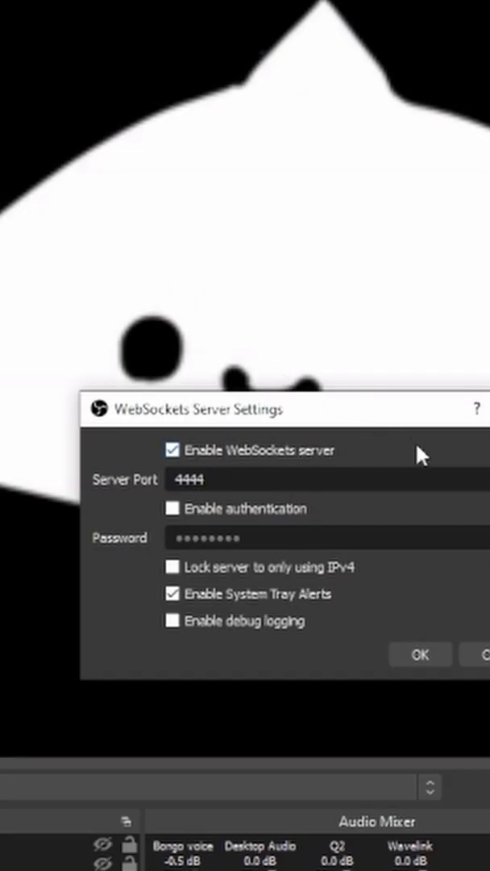
{"action": "left_click", "coordinate": [422, 654]}
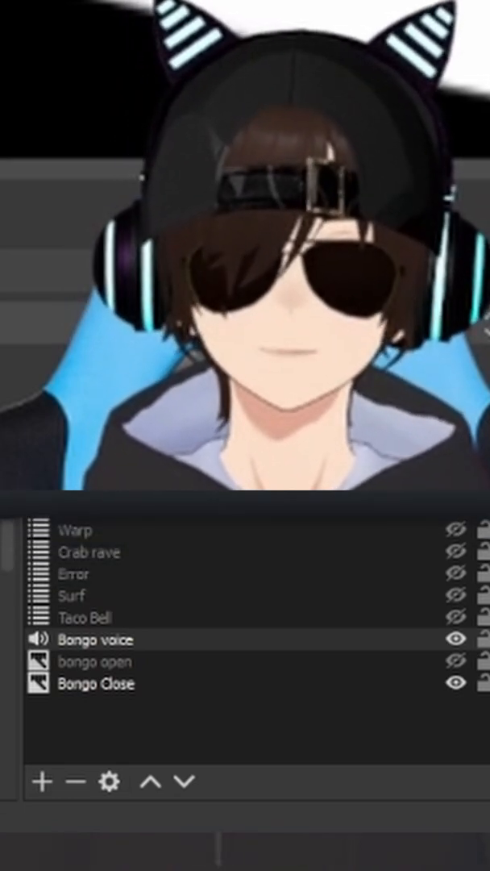
{"action": "left_click", "coordinate": [97, 639]}
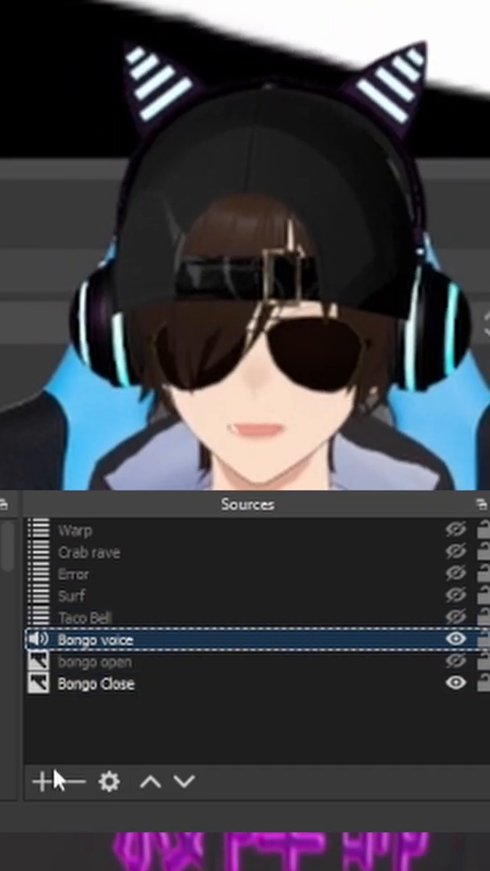
Step: Browse the add-source list and look at Audio Output Capture without adding one
{"action": "left_click", "coordinate": [42, 781]}
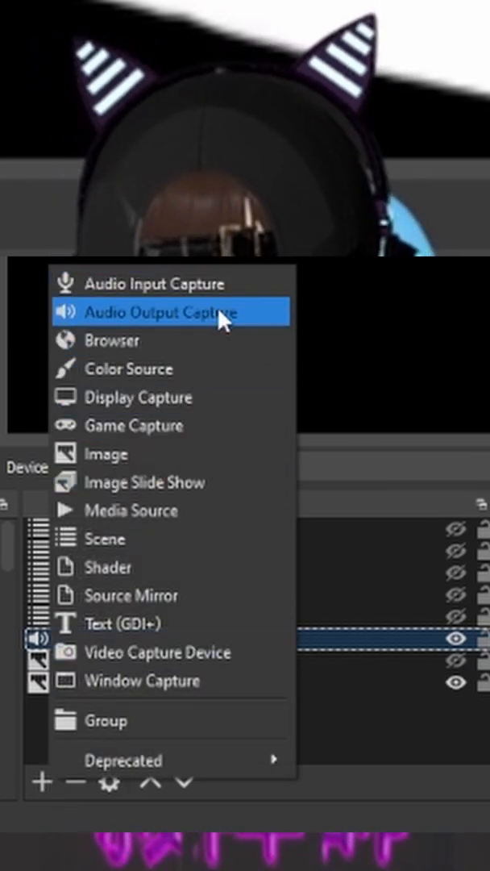
{"action": "left_click", "coordinate": [158, 313]}
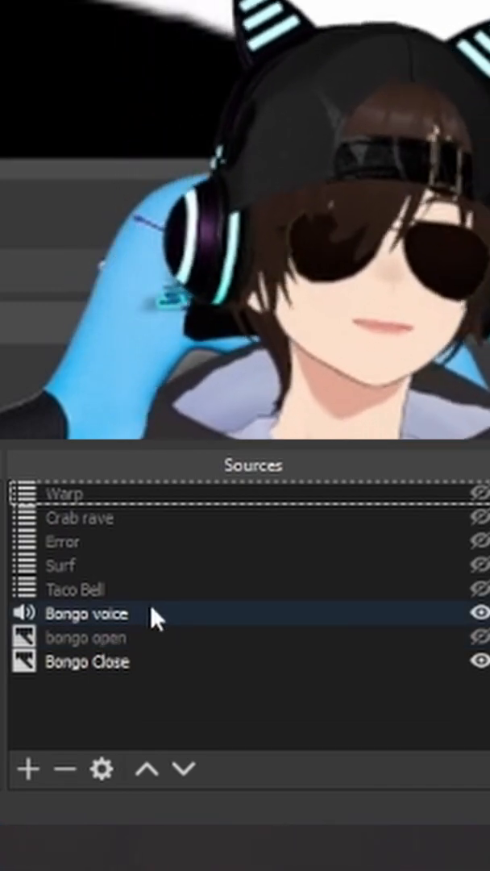
Step: Bring up the Filters window for the Bongo voice audio source
{"action": "left_click", "coordinate": [89, 612]}
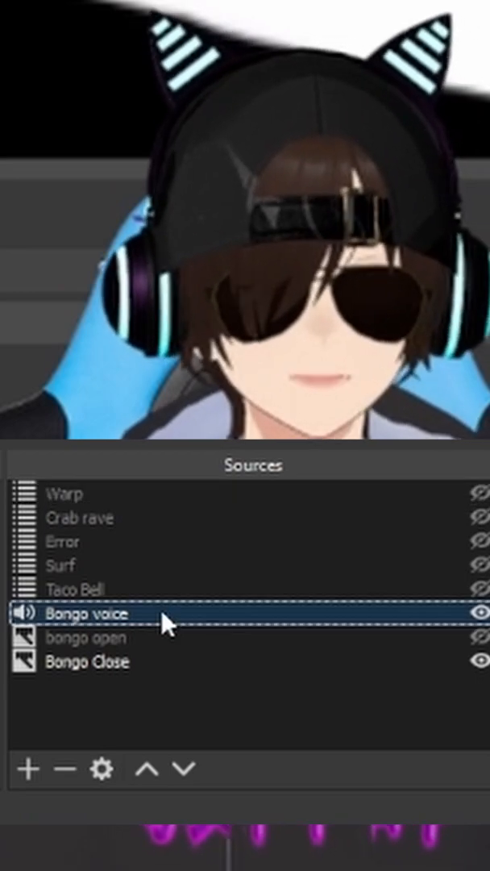
{"action": "right_click", "coordinate": [88, 612]}
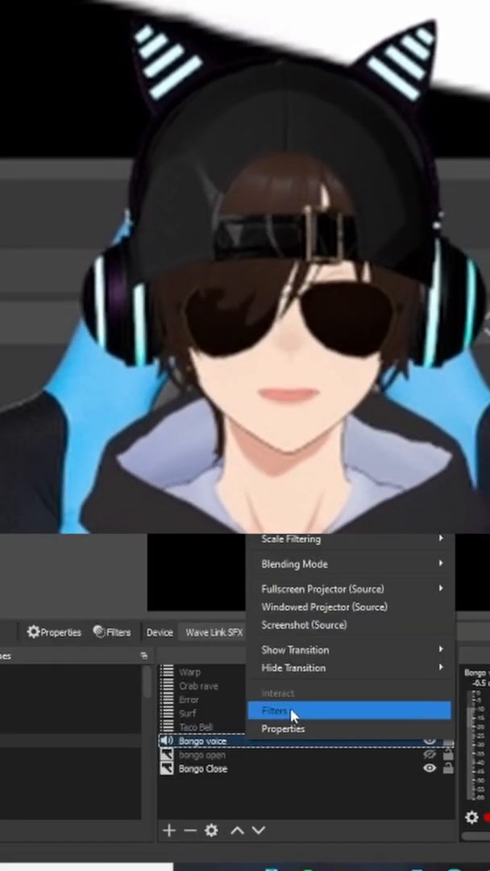
{"action": "left_click", "coordinate": [275, 709]}
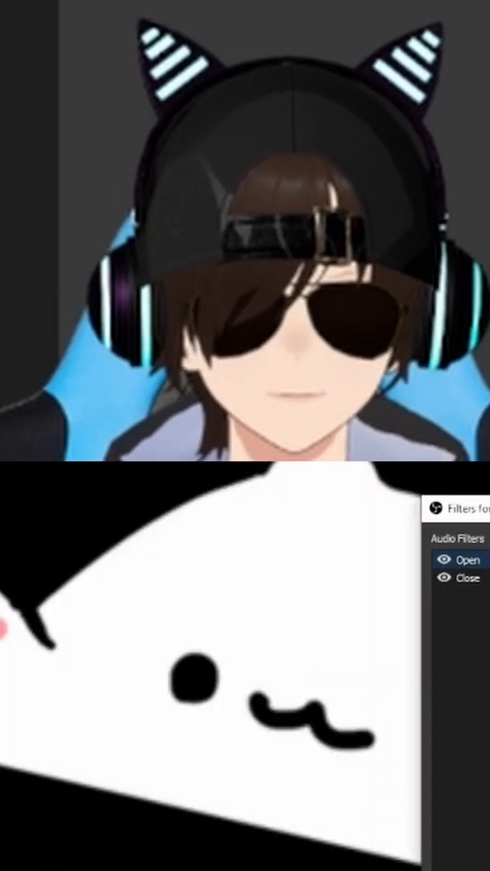
{"action": "left_click", "coordinate": [347, 687]}
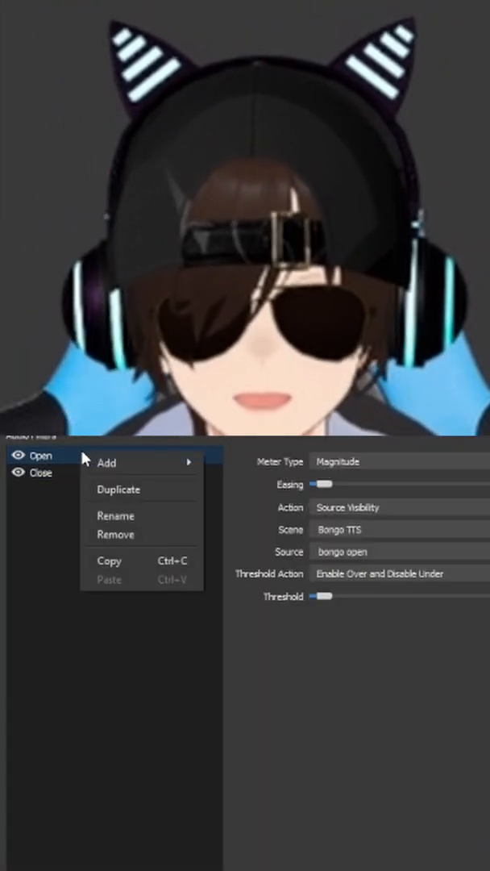
{"action": "mouse_move", "coordinate": [104, 461]}
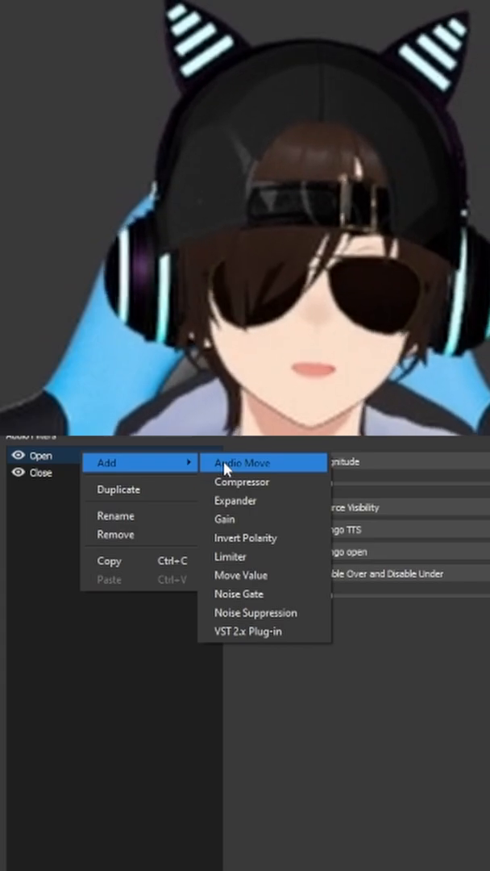
{"action": "mouse_move", "coordinate": [423, 746]}
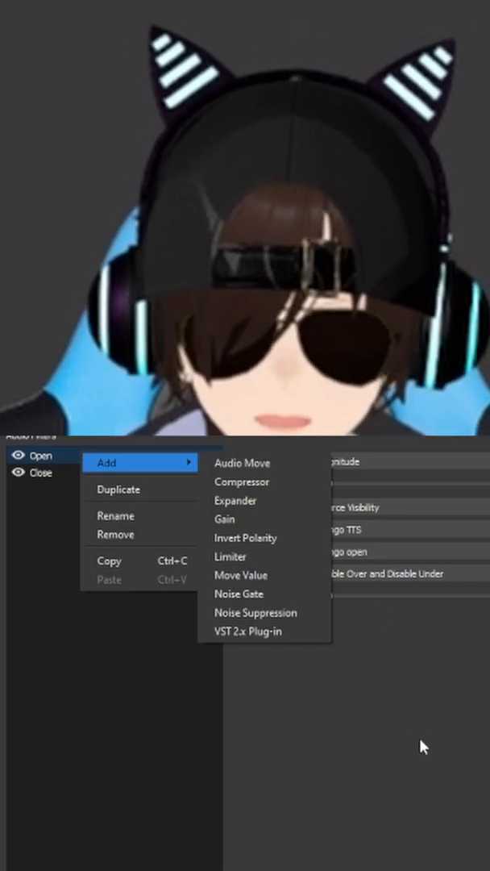
{"action": "left_click", "coordinate": [37, 457]}
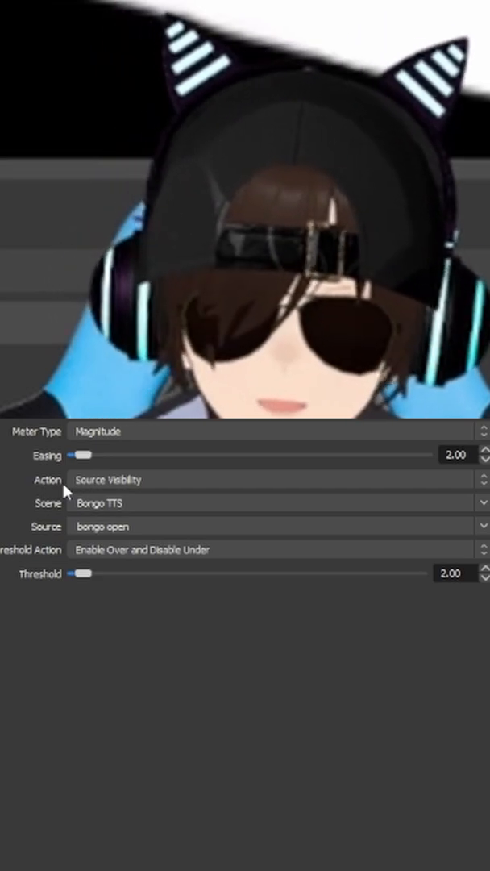
{"action": "mouse_move", "coordinate": [168, 493]}
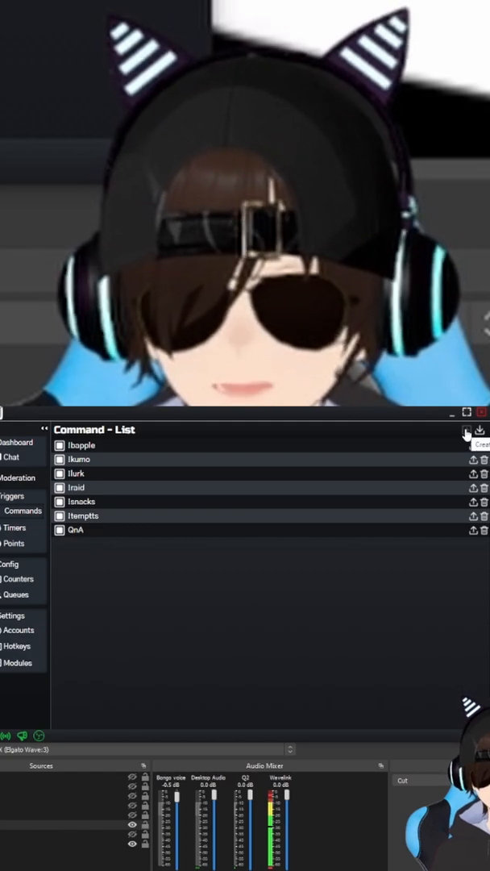
Step: Start a new chat command with trigger !bot
{"action": "left_click", "coordinate": [480, 446]}
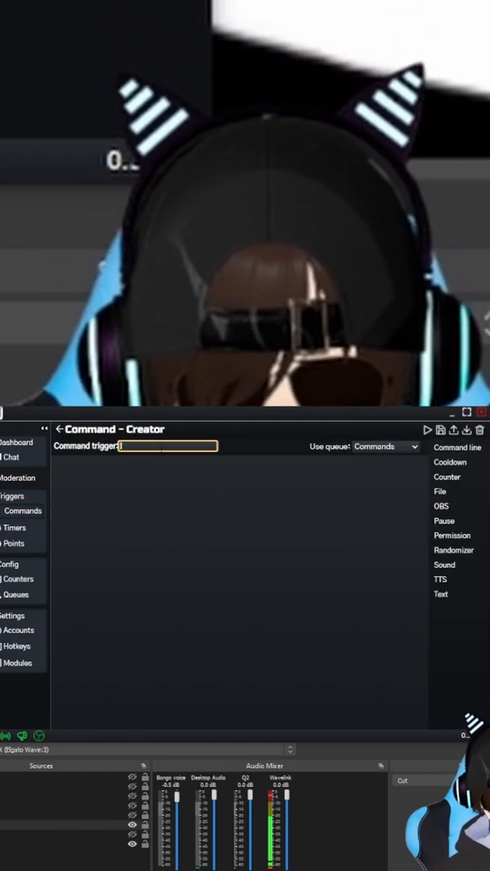
{"action": "type", "text": "!bot"}
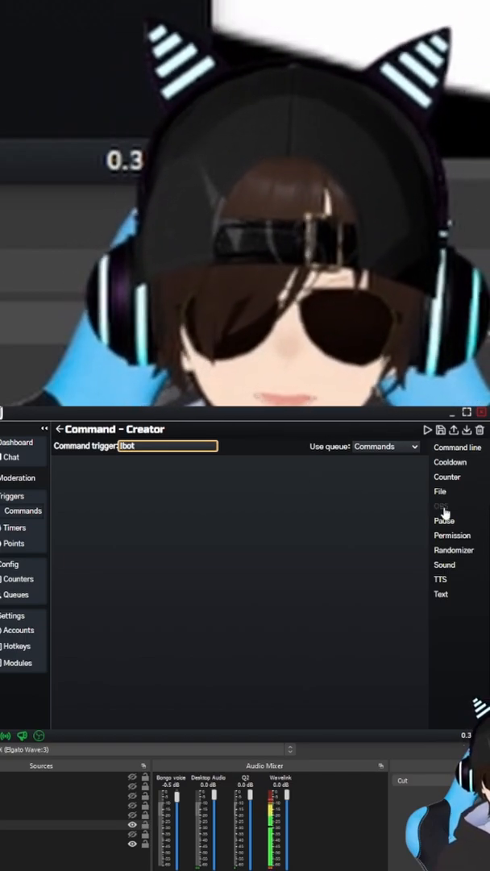
Step: Add an OBS control step targeting the bongo open source in the Bongo TTS scene
{"action": "left_click", "coordinate": [440, 507]}
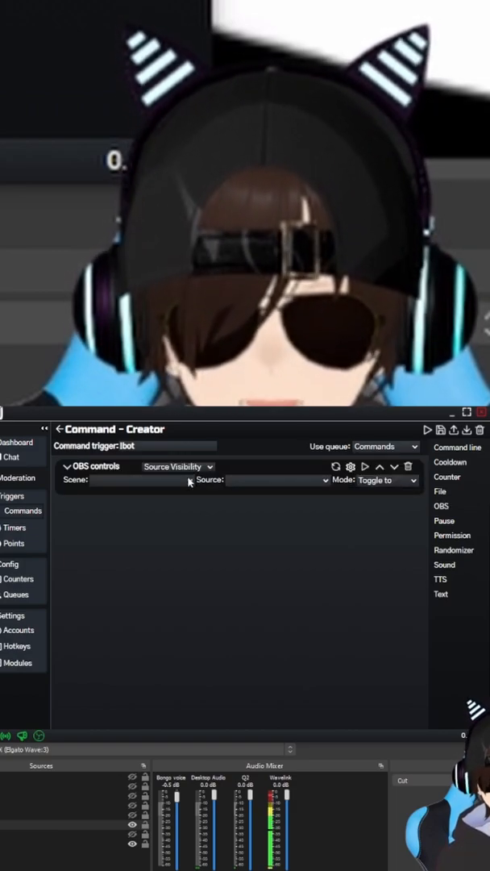
{"action": "left_click", "coordinate": [133, 480]}
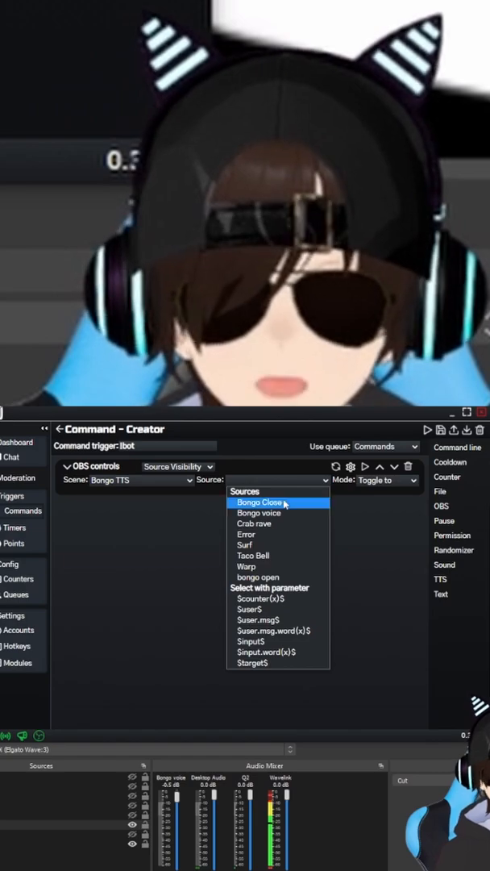
{"action": "left_click", "coordinate": [258, 577]}
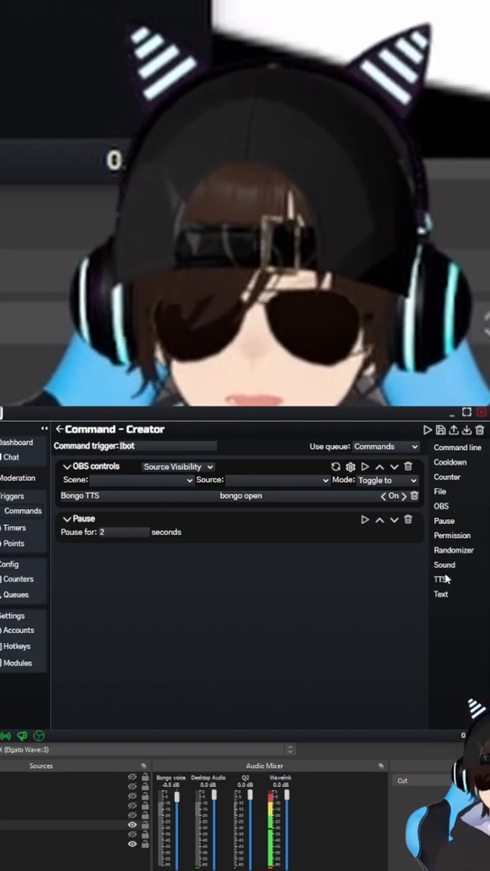
Step: Add a text-to-speech step with Brian's voice saying the custom message Hello
{"action": "left_click", "coordinate": [439, 579]}
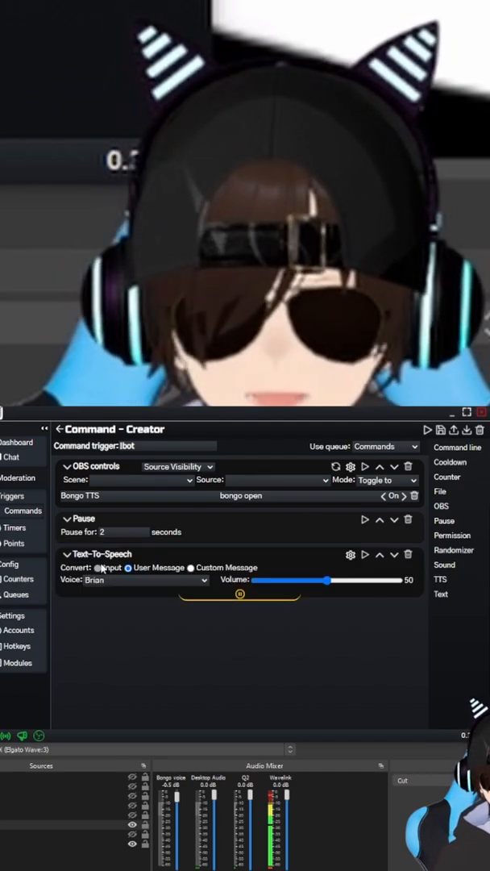
{"action": "left_click", "coordinate": [129, 567]}
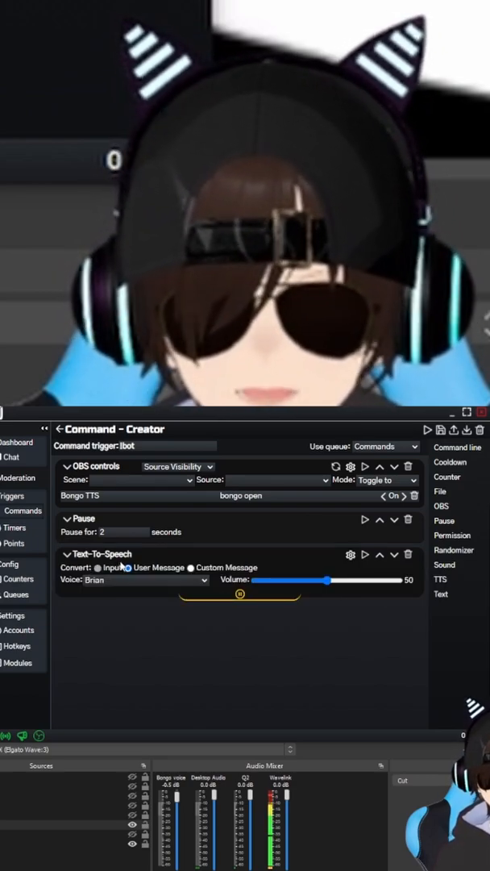
{"action": "left_click", "coordinate": [129, 567]}
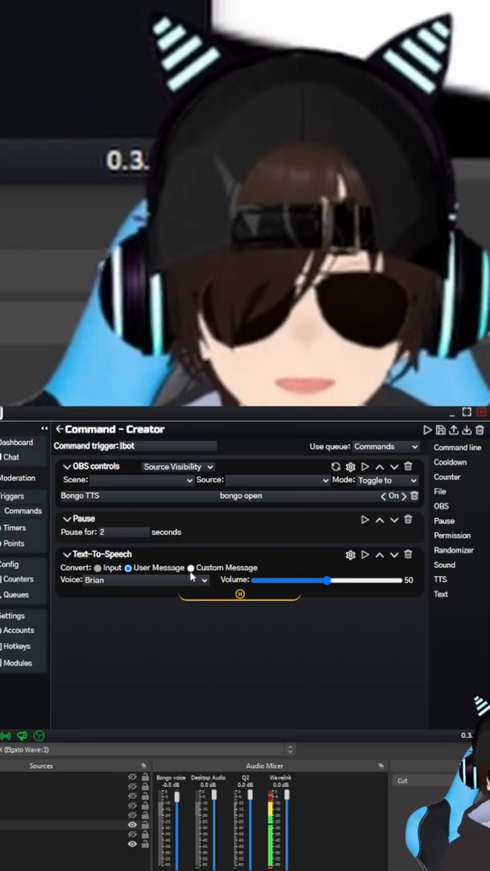
{"action": "left_click", "coordinate": [190, 568]}
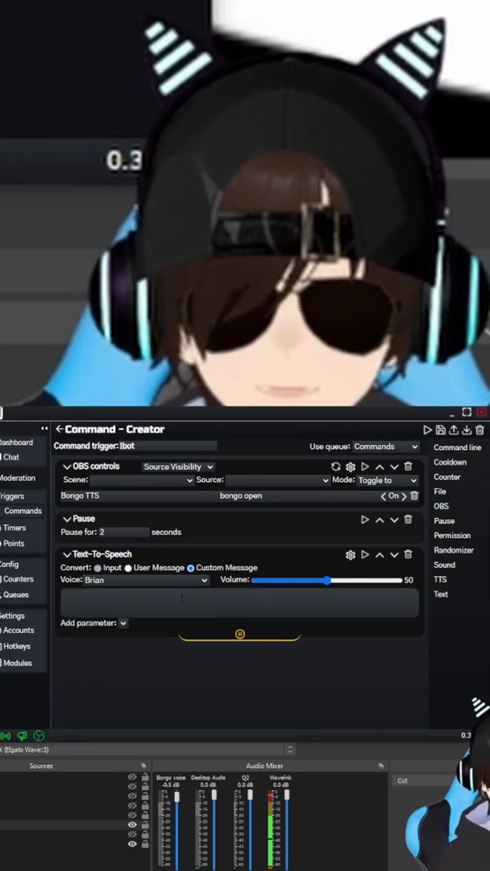
{"action": "type", "text": "Hello"}
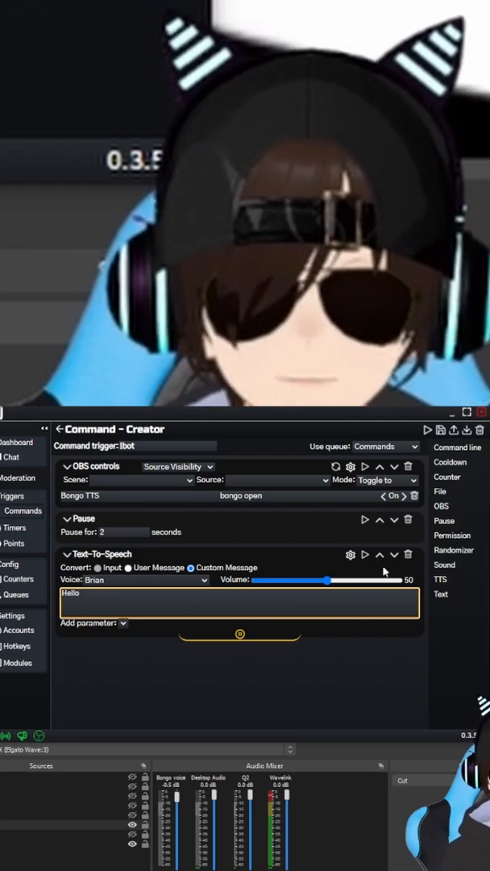
Step: Raise the speech volume to 100
{"action": "left_click_drag", "start_coordinate": [326, 580], "coordinate": [390, 580]}
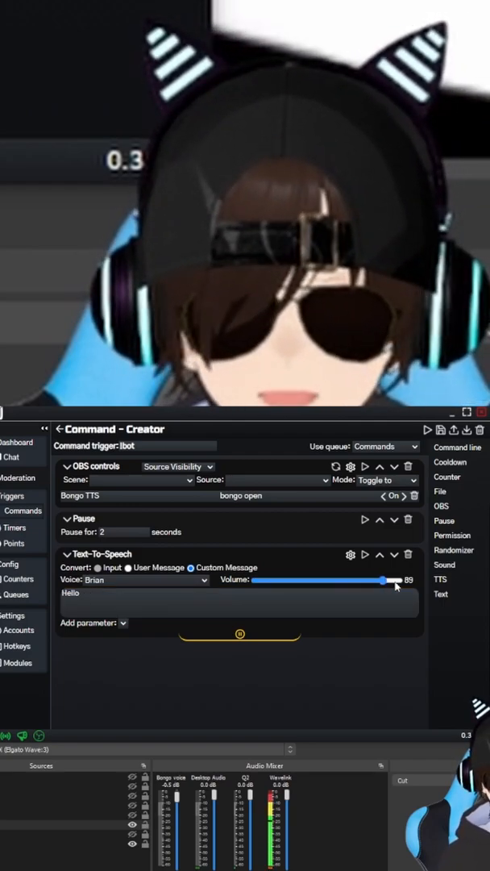
{"action": "left_click_drag", "start_coordinate": [387, 580], "coordinate": [416, 580]}
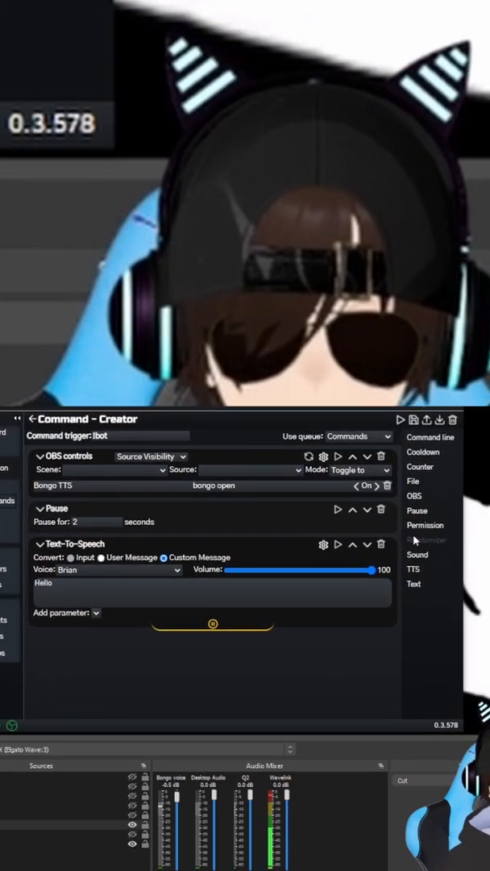
Step: Add an OBS control step targeting Bongo Close in the Bongo TTS scene
{"action": "left_click", "coordinate": [413, 495]}
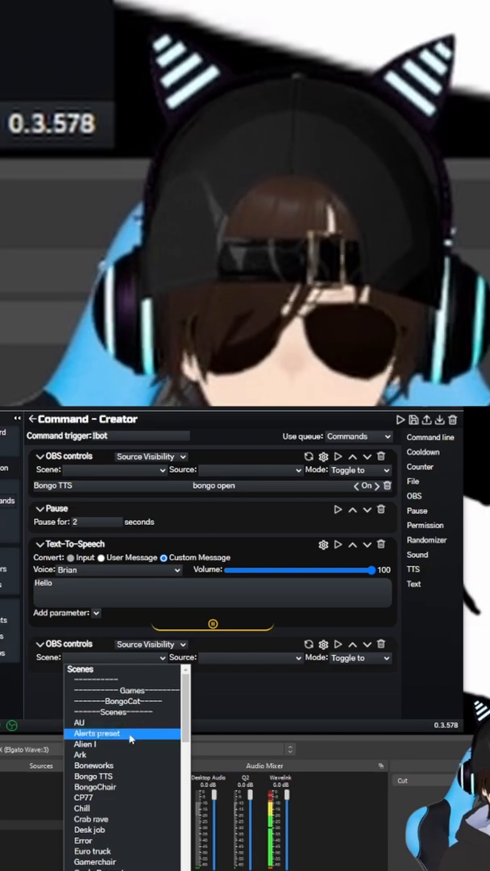
{"action": "left_click", "coordinate": [87, 774]}
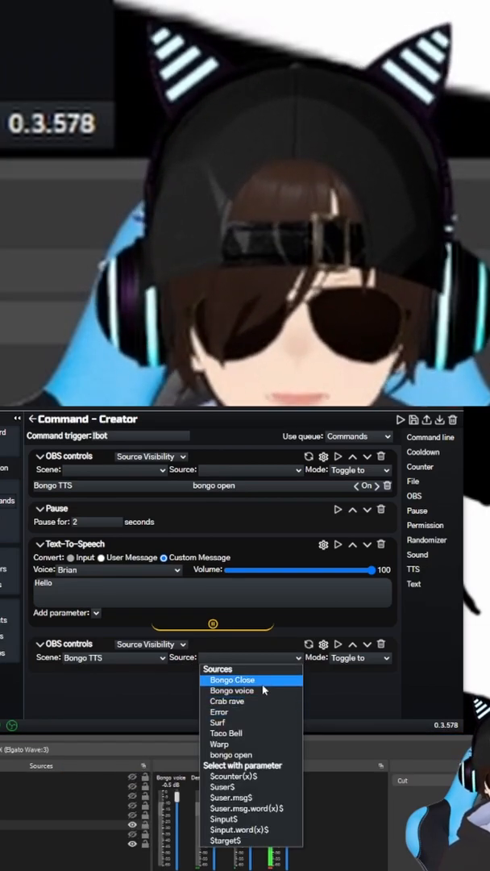
{"action": "left_click", "coordinate": [232, 680]}
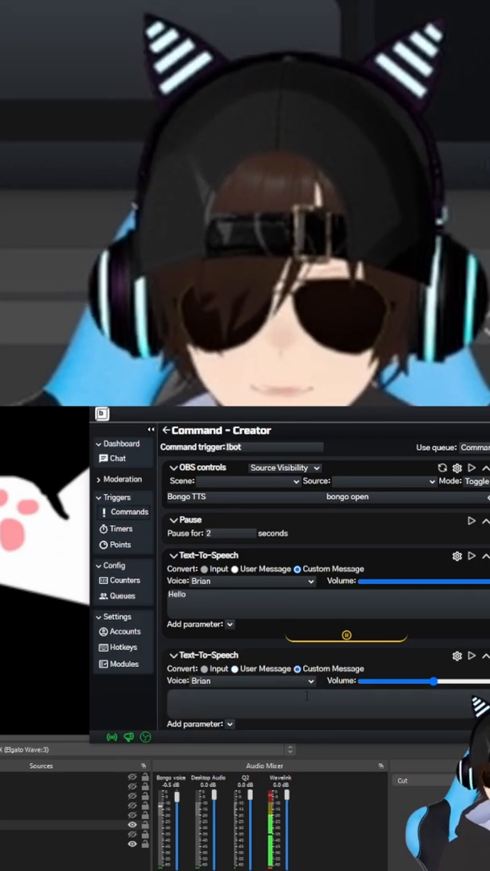
Step: Enter 'proj' into the new text-to-speech step's message field
{"action": "type", "text": "proj"}
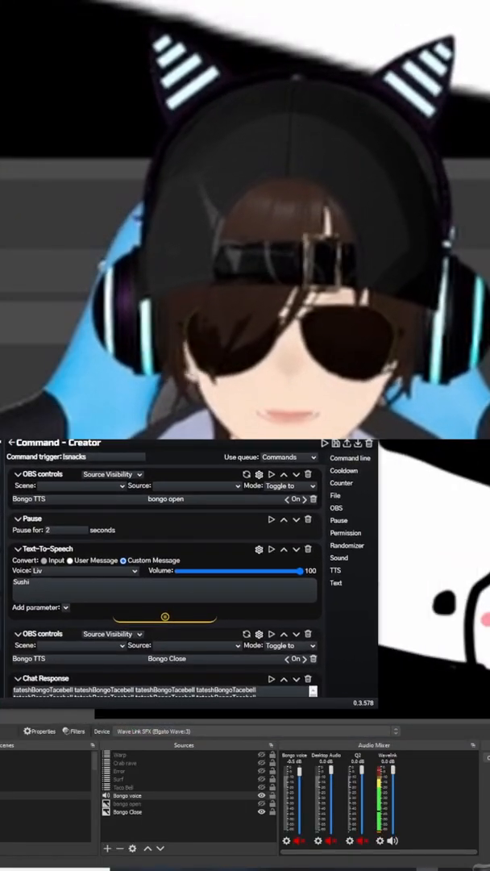
{"action": "mouse_move", "coordinate": [124, 527]}
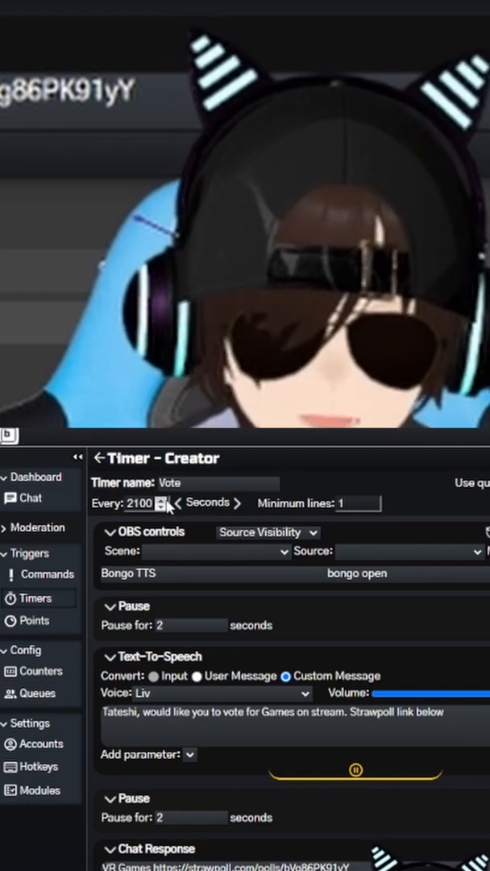
Step: Toggle the Vote timer's interval unit to minutes and back to seconds, then review its blocks
{"action": "left_click", "coordinate": [238, 503]}
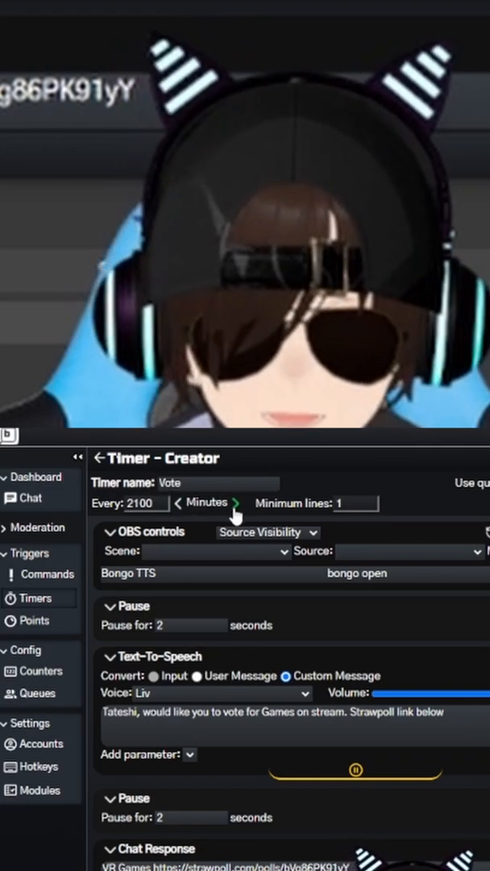
{"action": "left_click", "coordinate": [182, 503]}
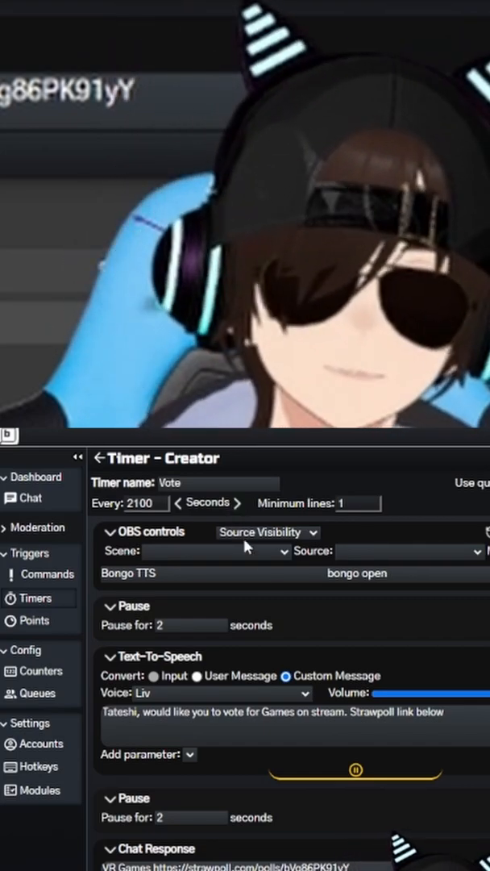
{"action": "scroll", "scroll_direction": "down", "scroll_amount": 3}
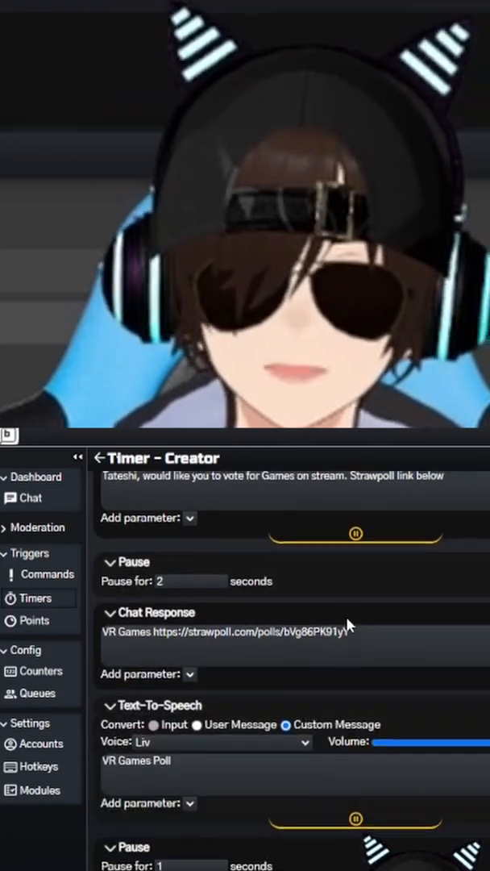
{"action": "scroll", "scroll_direction": "down", "scroll_amount": 3}
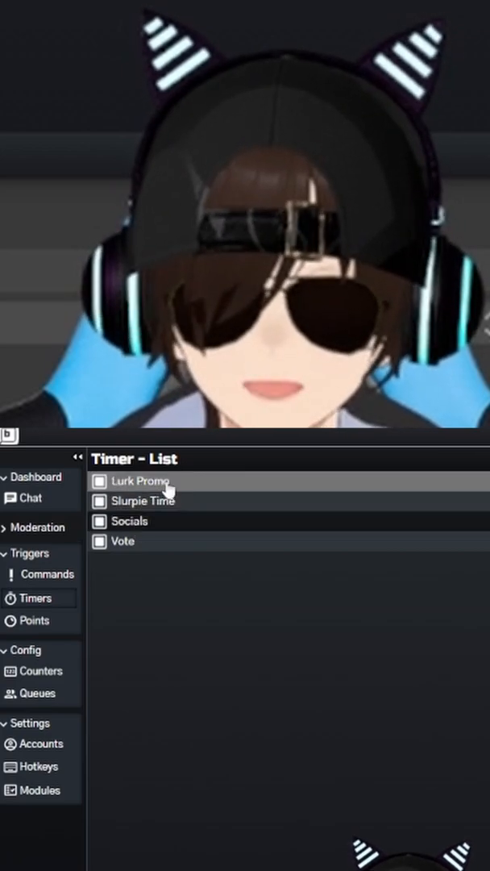
Step: Review the Lurk Promo timer, then move on to the channel-point rewards list
{"action": "left_click", "coordinate": [136, 481]}
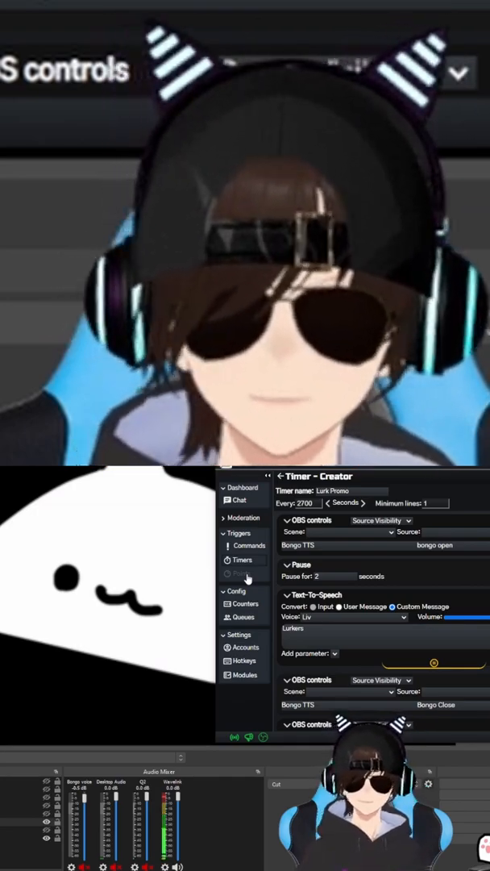
{"action": "left_click", "coordinate": [242, 574]}
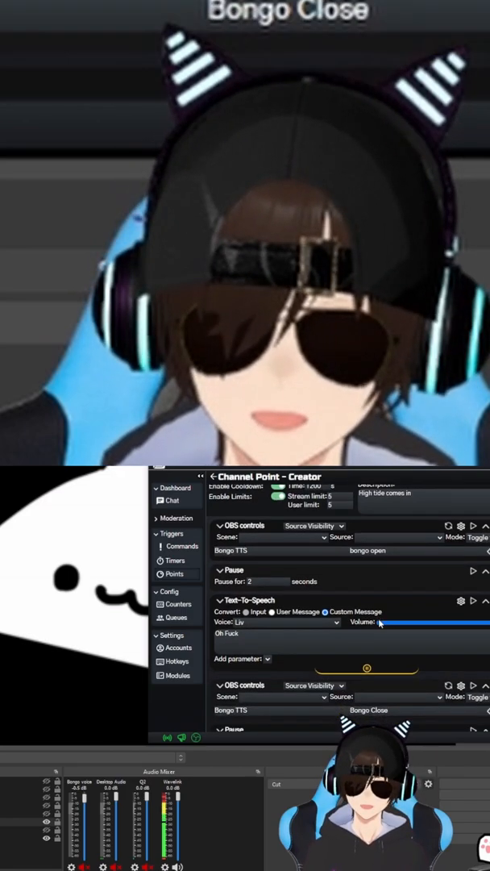
Step: Scroll through the reward's OBS control, pause and TTS blocks
{"action": "scroll", "scroll_direction": "down", "scroll_amount": 3}
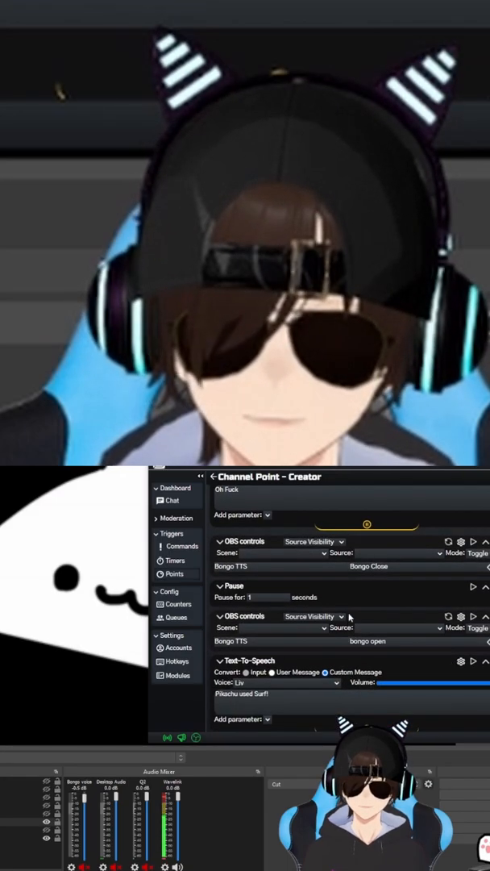
{"action": "scroll", "scroll_direction": "down", "scroll_amount": 3}
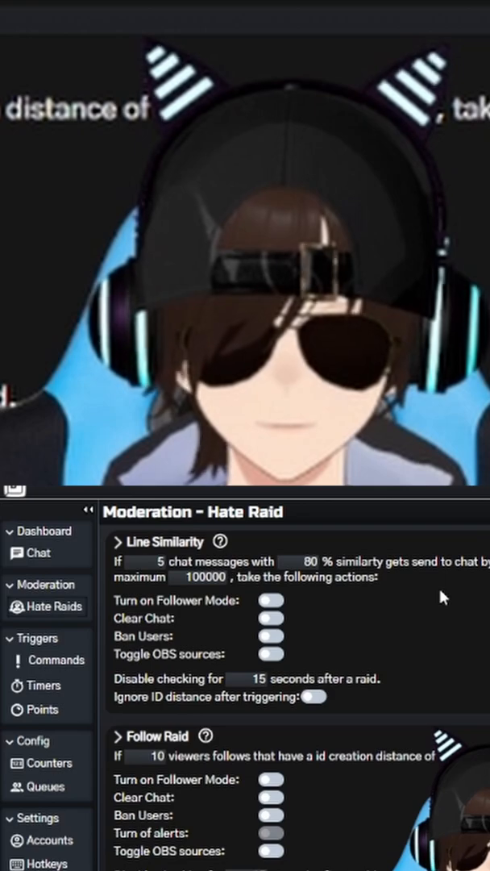
Step: Scroll the Hate Raid page to show Follow Raid options and the Bot Account Lookout list
{"action": "scroll", "scroll_direction": "down", "scroll_amount": 3}
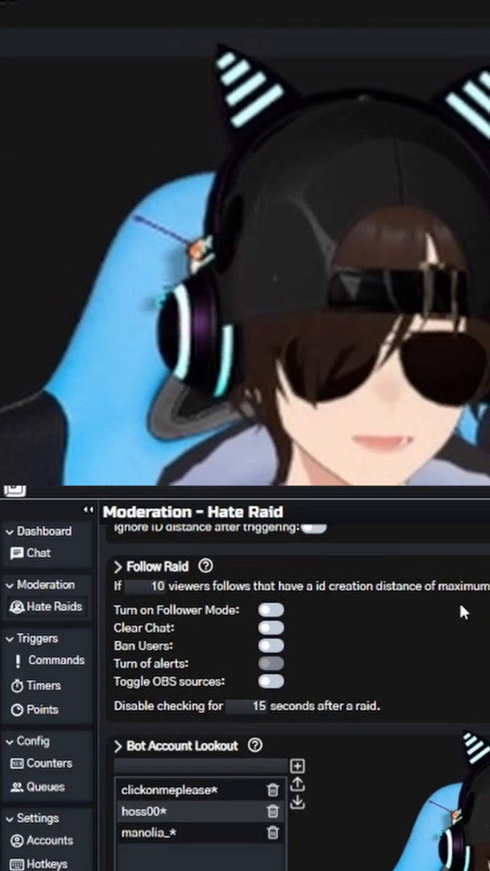